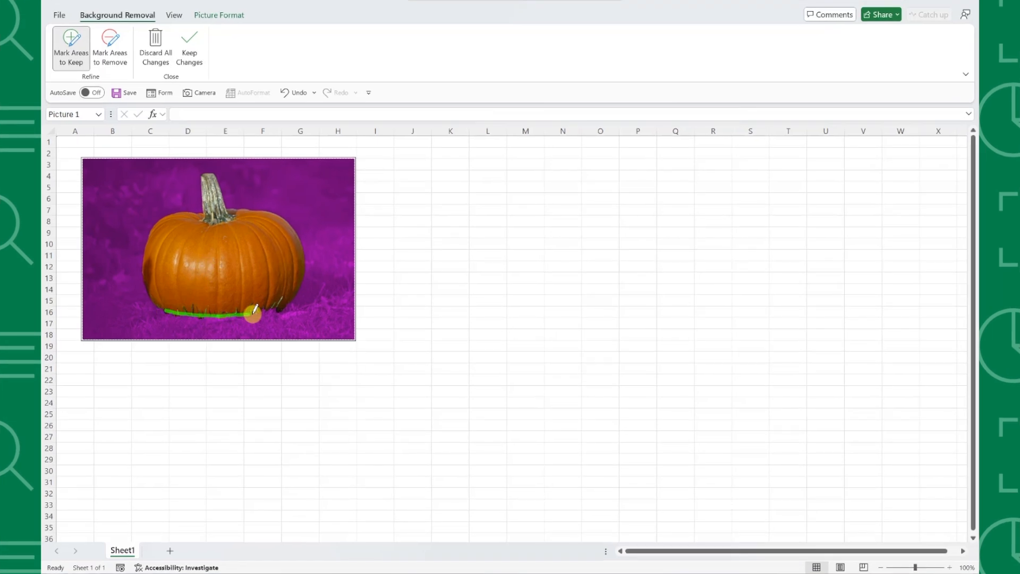
- Apply the background removal to the pumpkin photo, keeping its lower edge
click(189, 47)
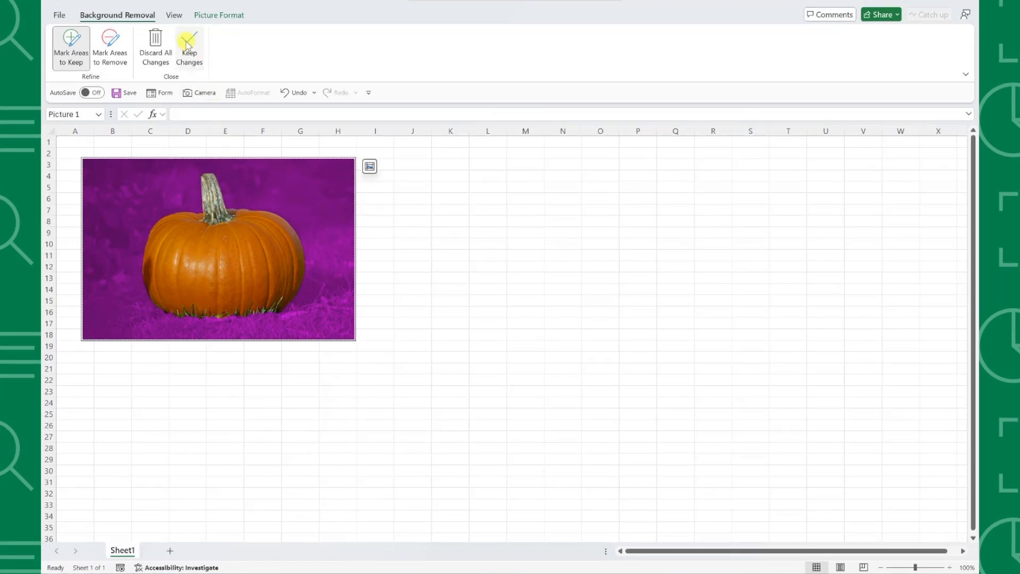
- Exit background removal so the original grassy, flowered pumpkin photo shows again
click(189, 47)
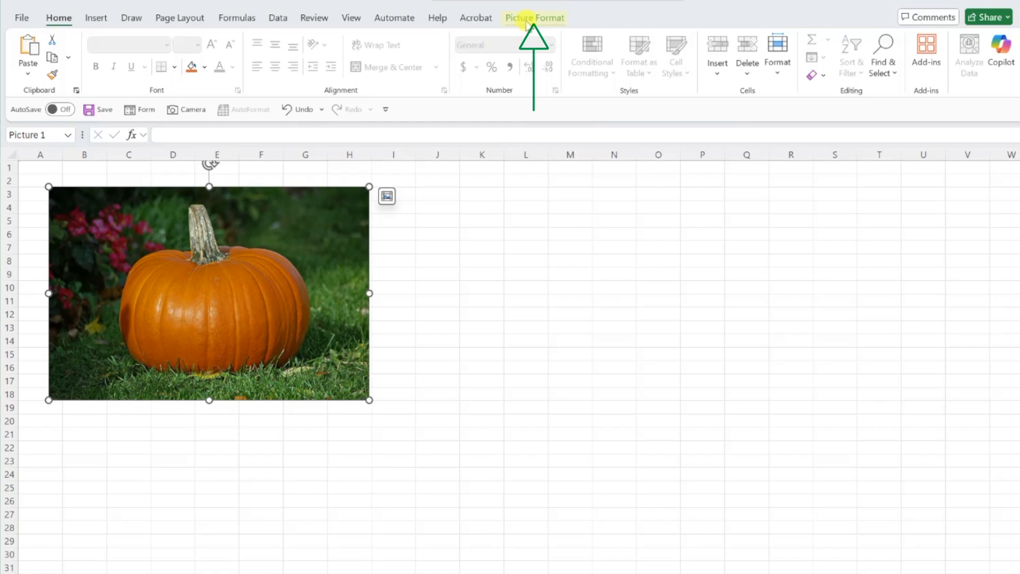
- Start Remove Background on the pumpkin photo and mark the grass and flowers for removal
click(535, 18)
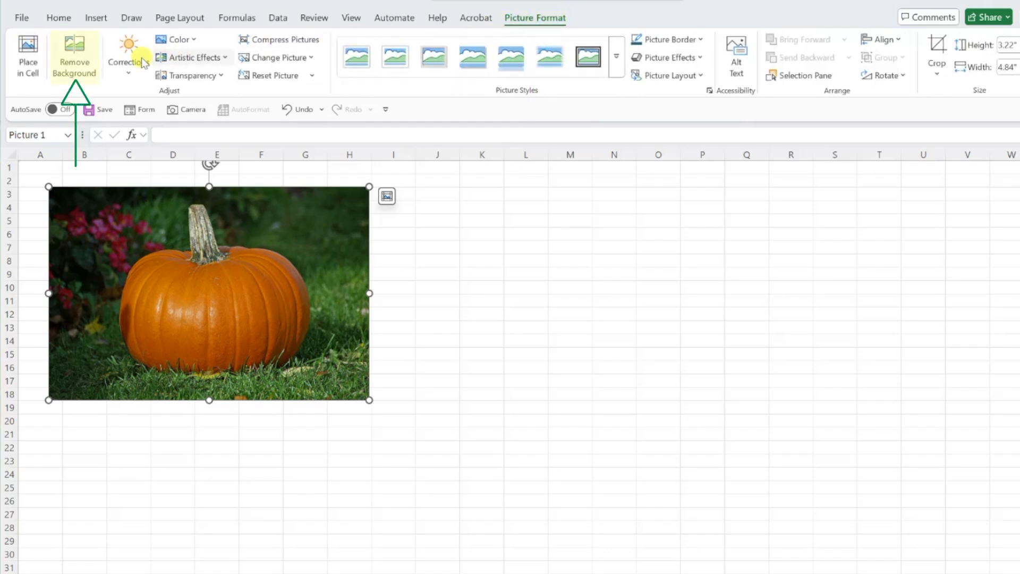
click(75, 55)
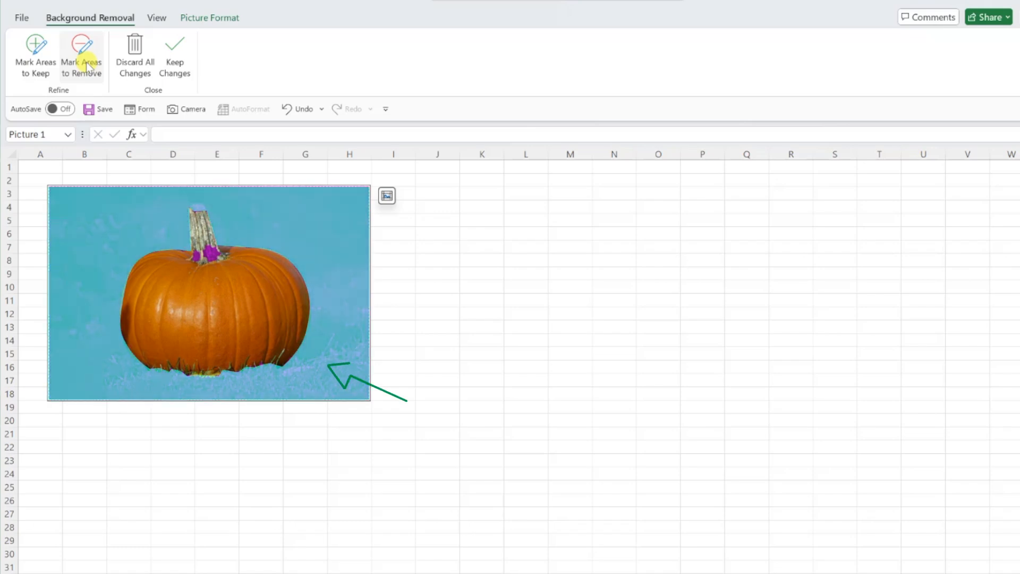
click(81, 55)
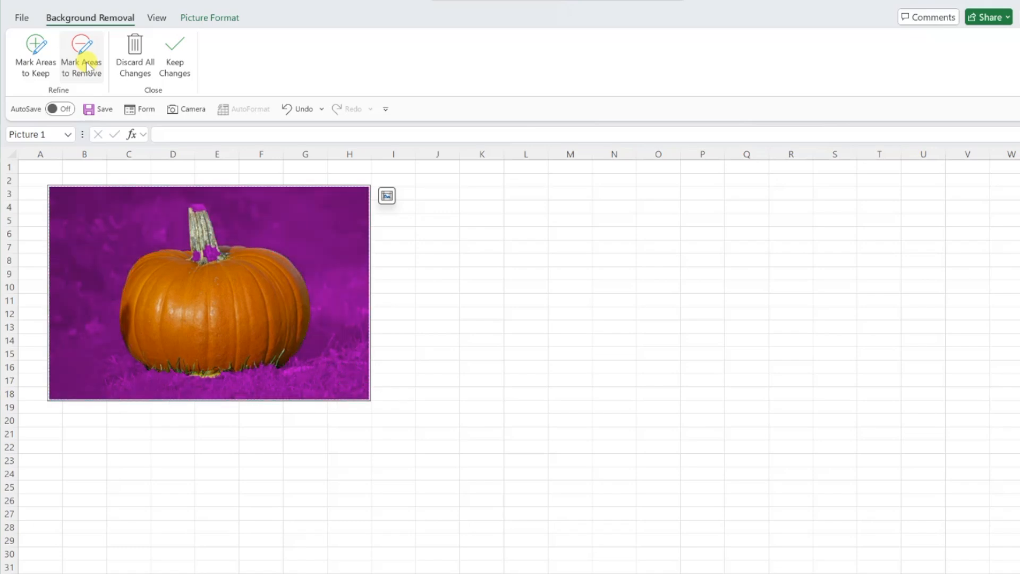
click(81, 55)
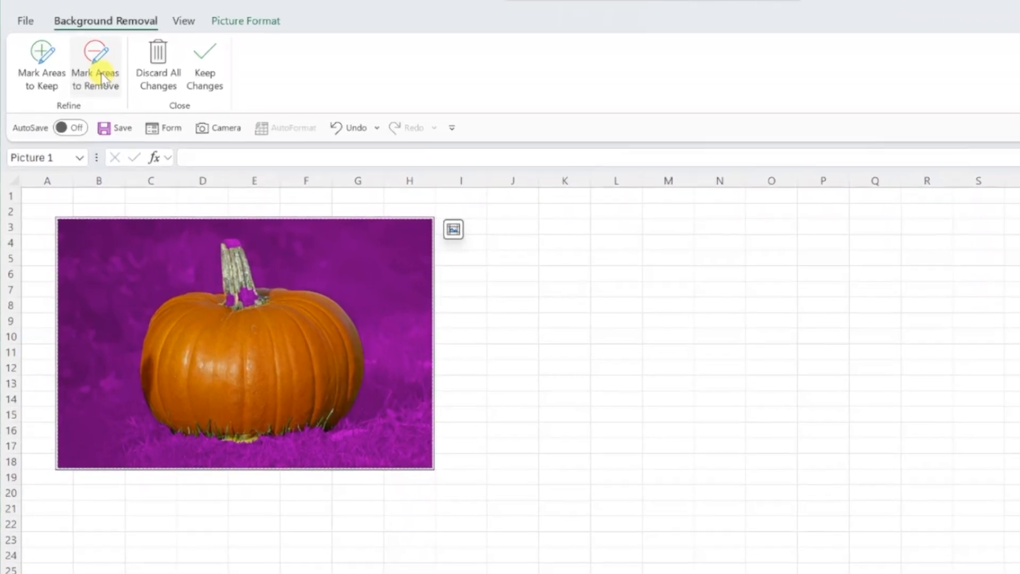
click(41, 65)
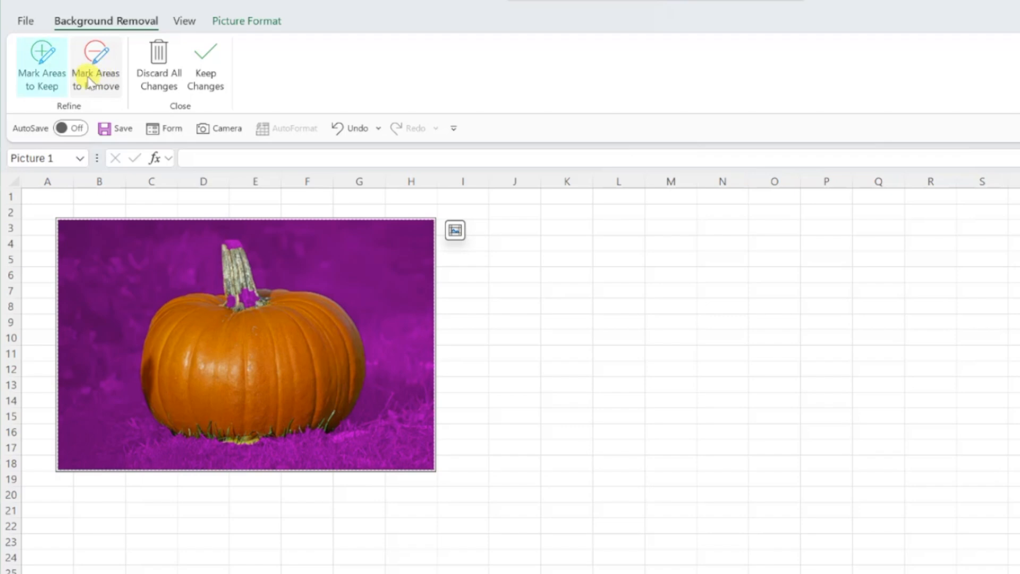
click(95, 65)
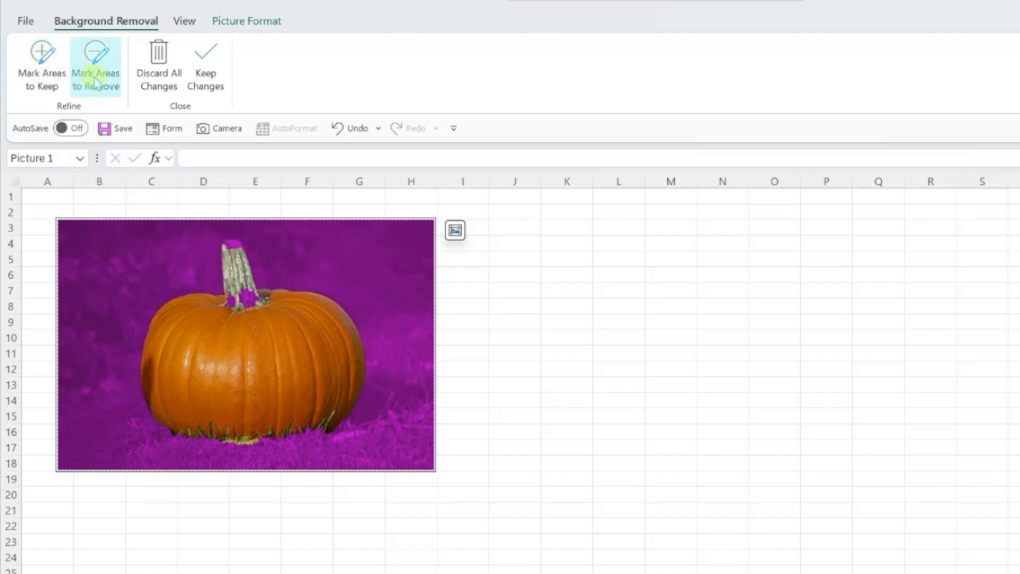
mouse_move(96, 65)
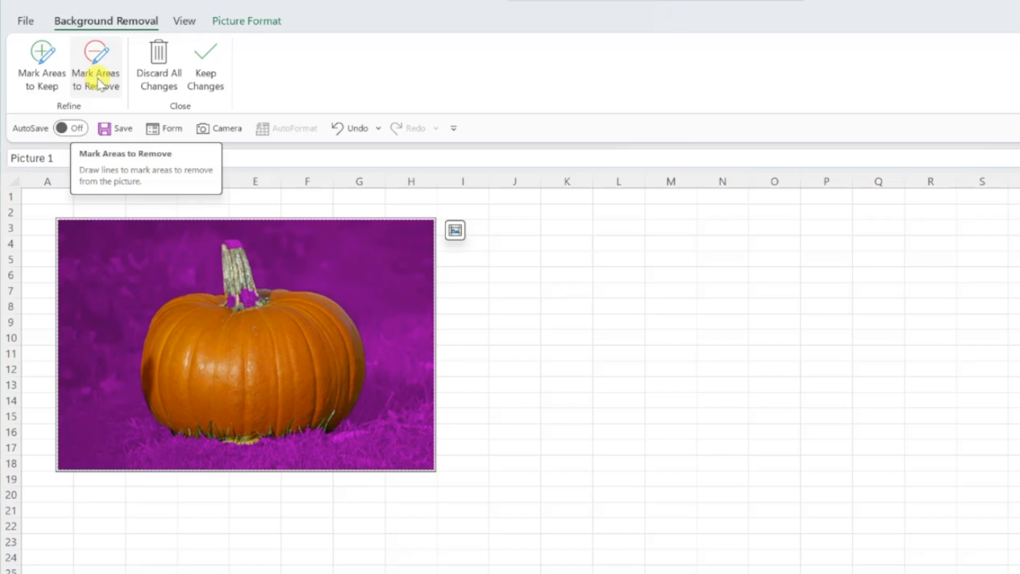
drag(301, 192, 235, 244)
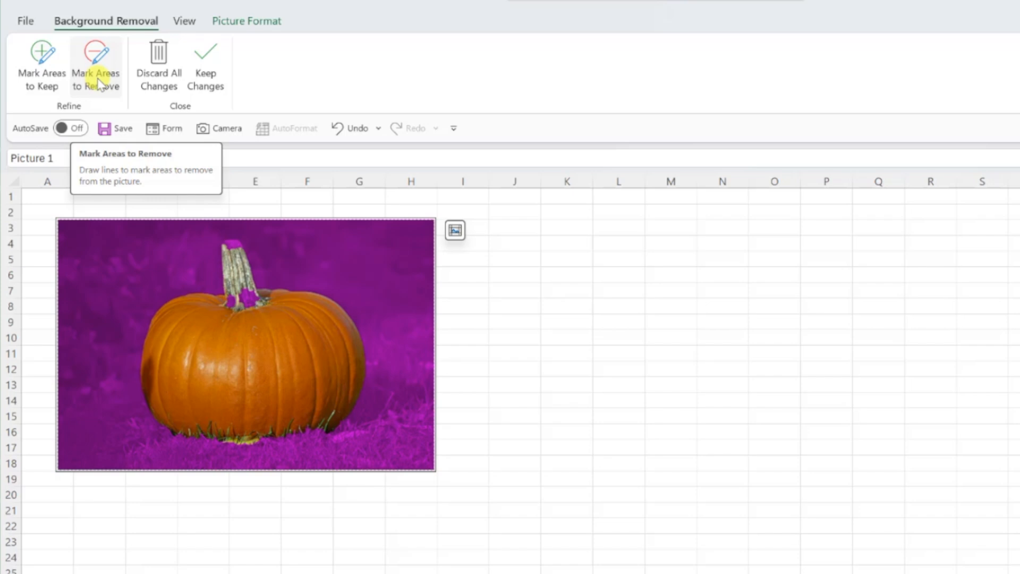
- Mark the pumpkin's bottom edge as kept and keep the background removal changes
click(41, 65)
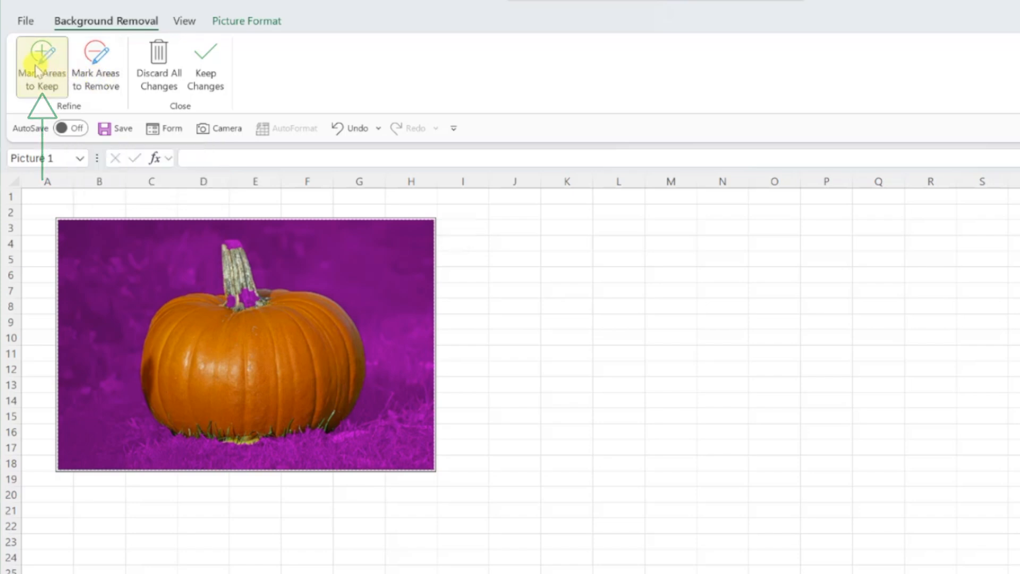
click(40, 67)
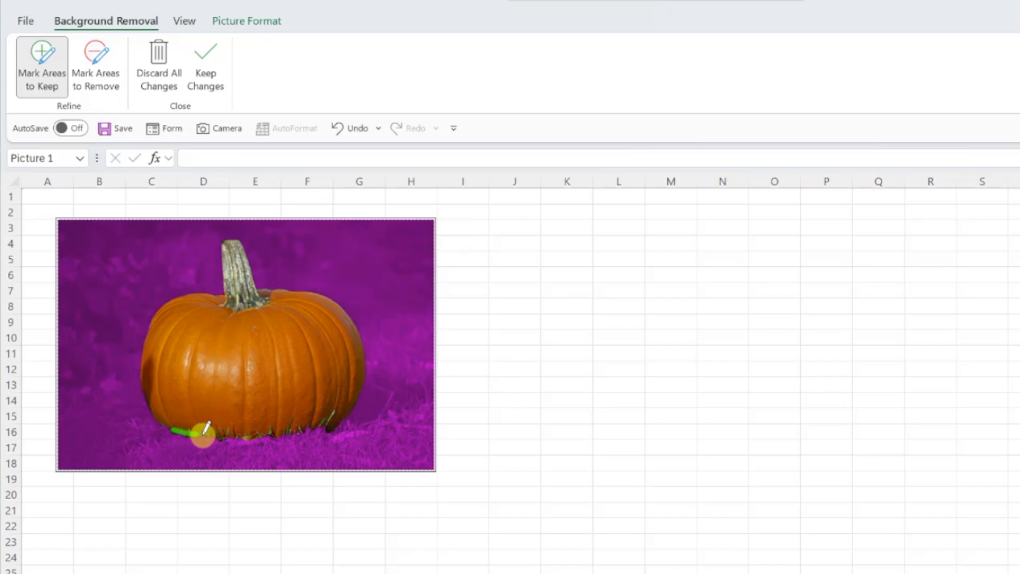
drag(202, 434, 326, 429)
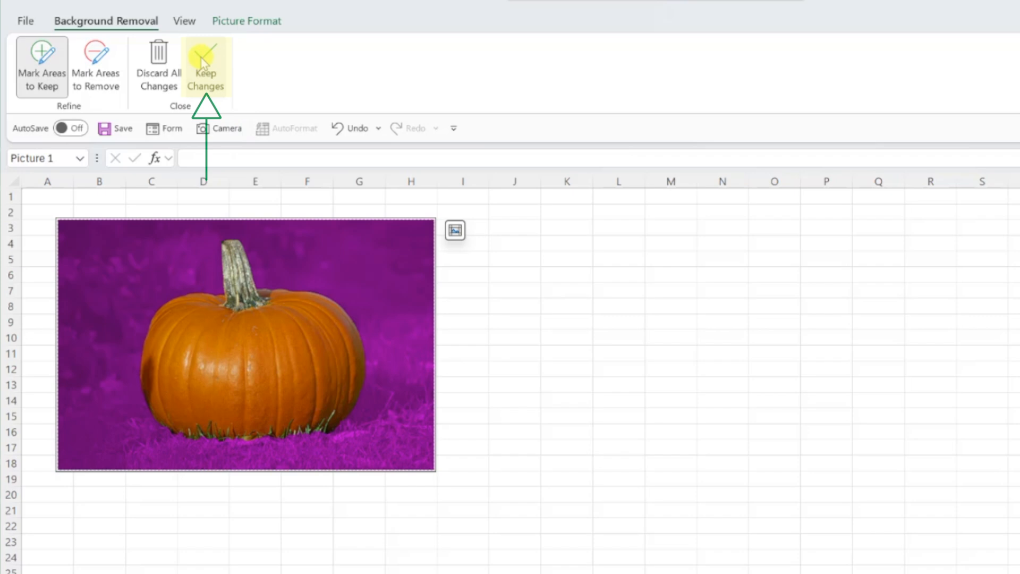
click(205, 65)
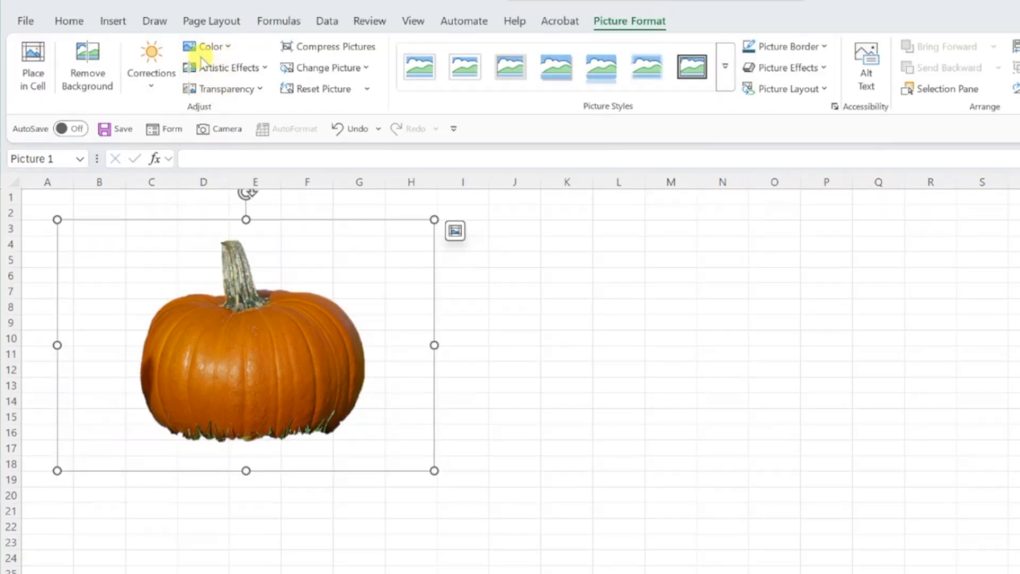